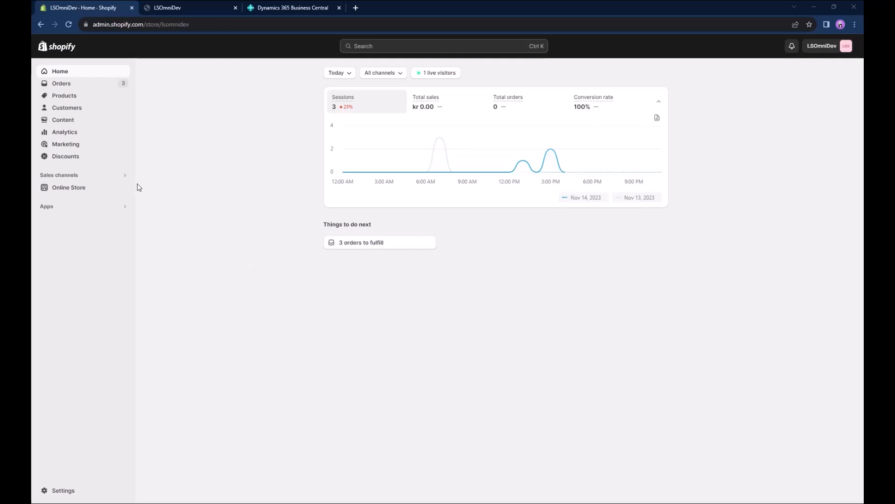
# Start a new Amount off products discount from the Discounts page.
pyautogui.click(65, 156)
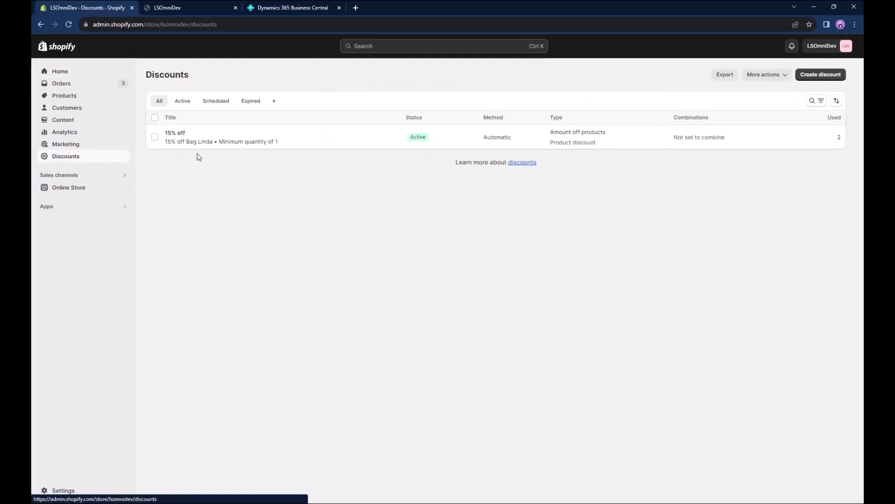
pyautogui.click(820, 74)
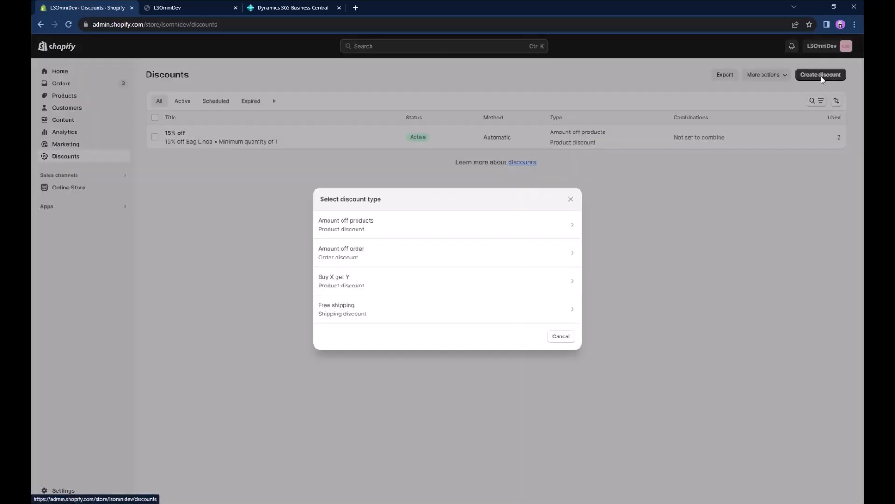
pyautogui.moveTo(379, 227)
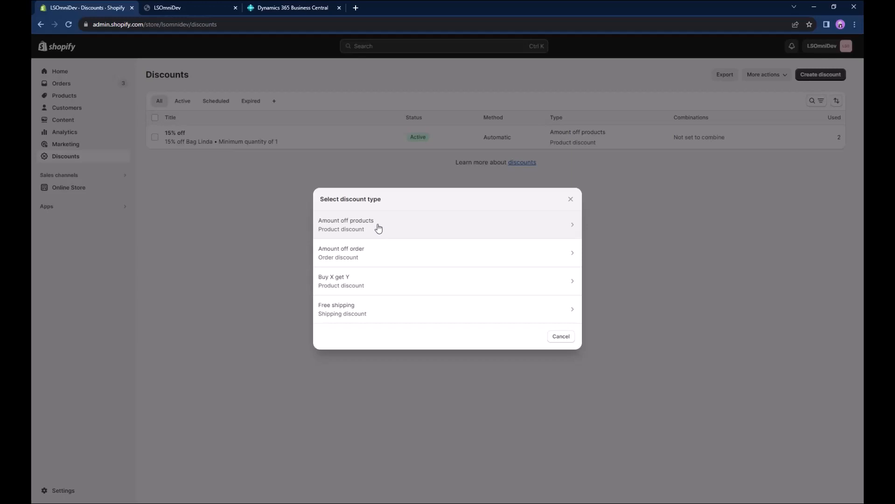
pyautogui.click(346, 224)
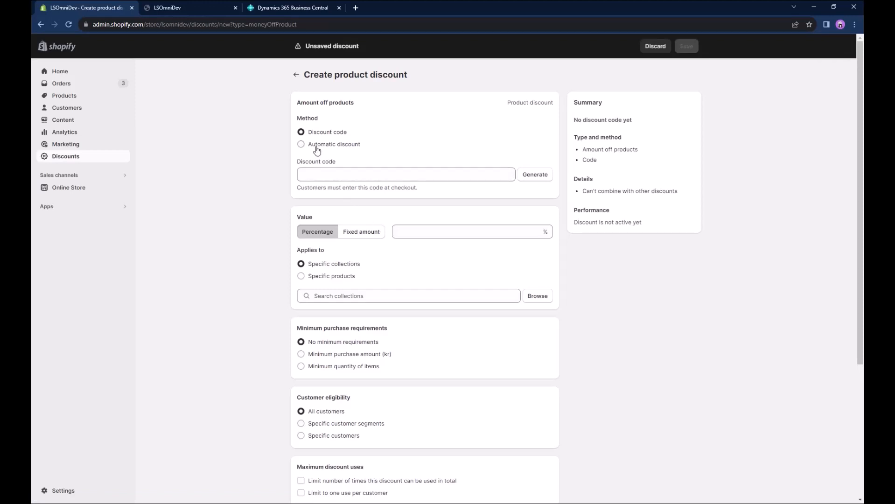
# Make the discount automatic, titled '10% off', with a 10 percent value.
pyautogui.click(300, 144)
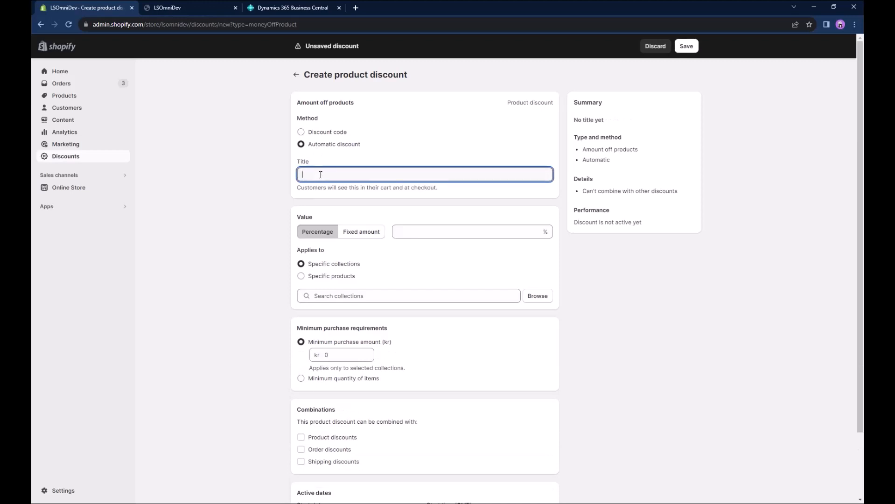
pyautogui.write('10%')
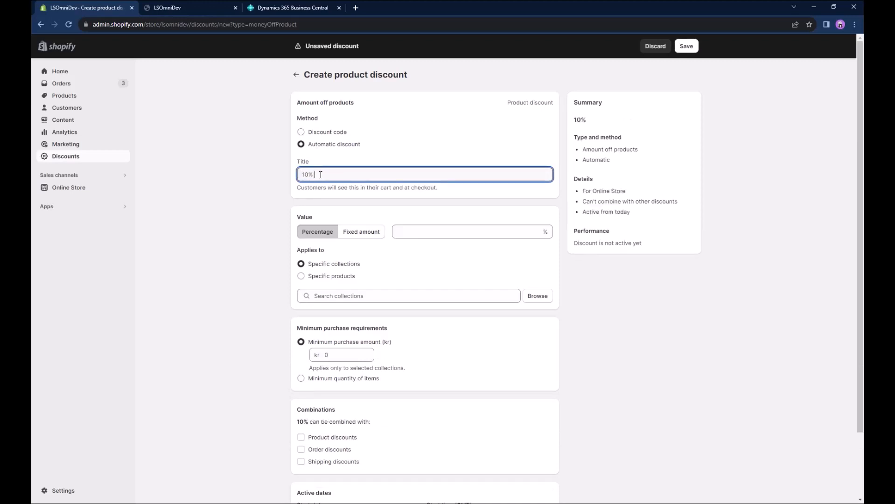
pyautogui.write('off')
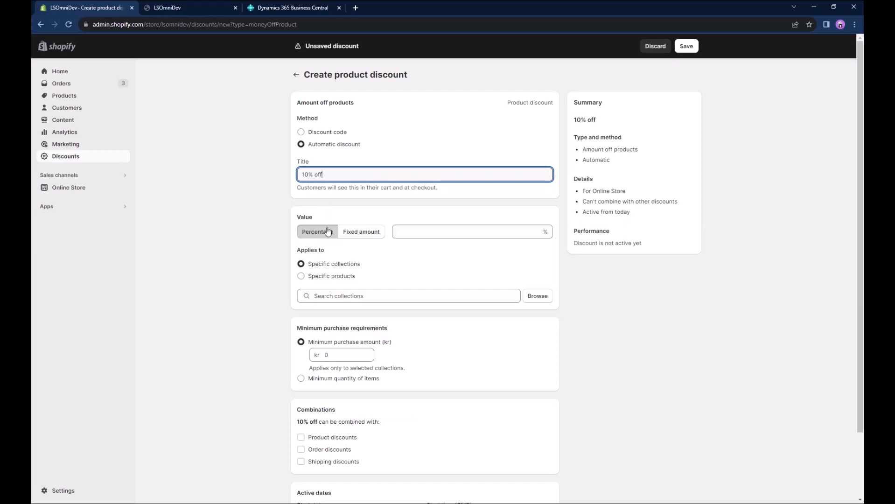
pyautogui.moveTo(359, 231)
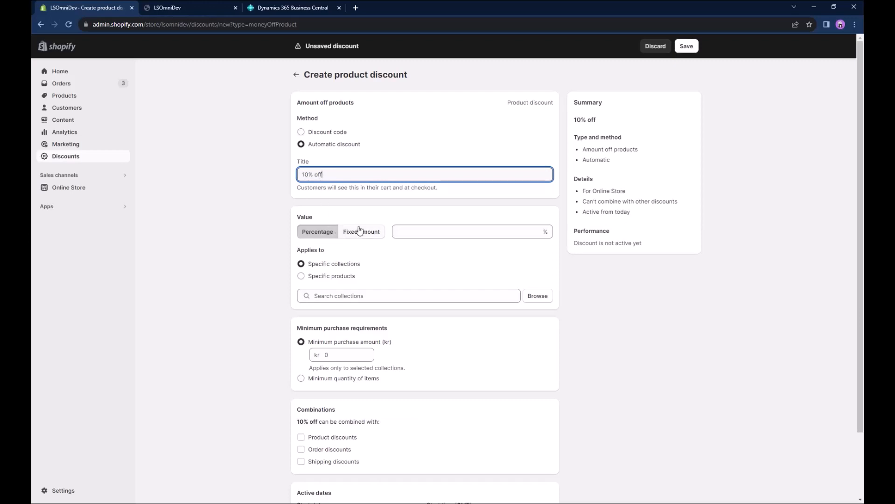
pyautogui.click(470, 232)
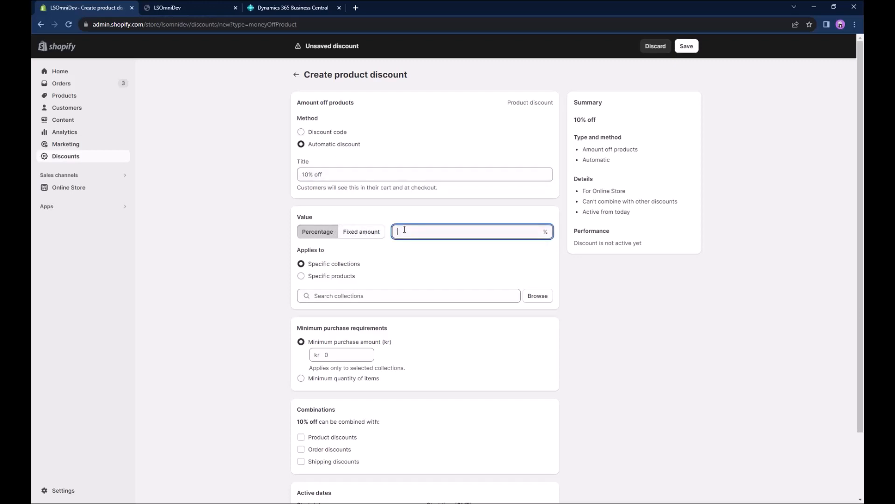
pyautogui.write('10')
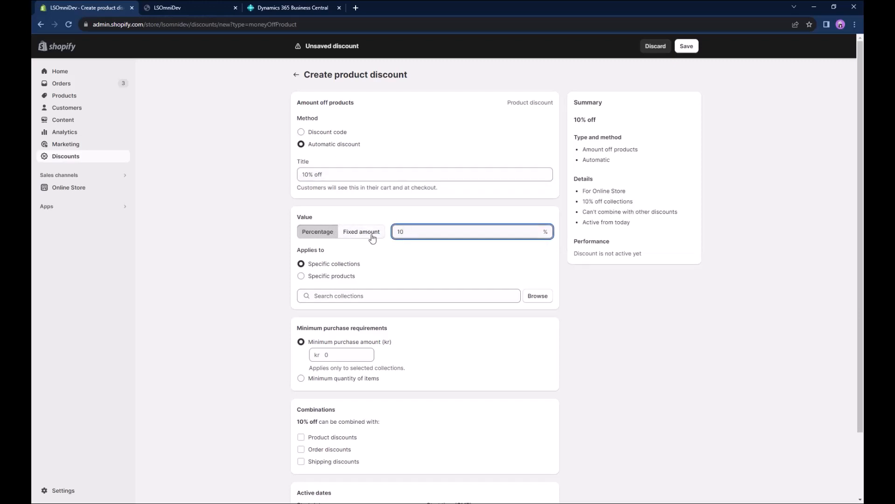
pyautogui.moveTo(366, 236)
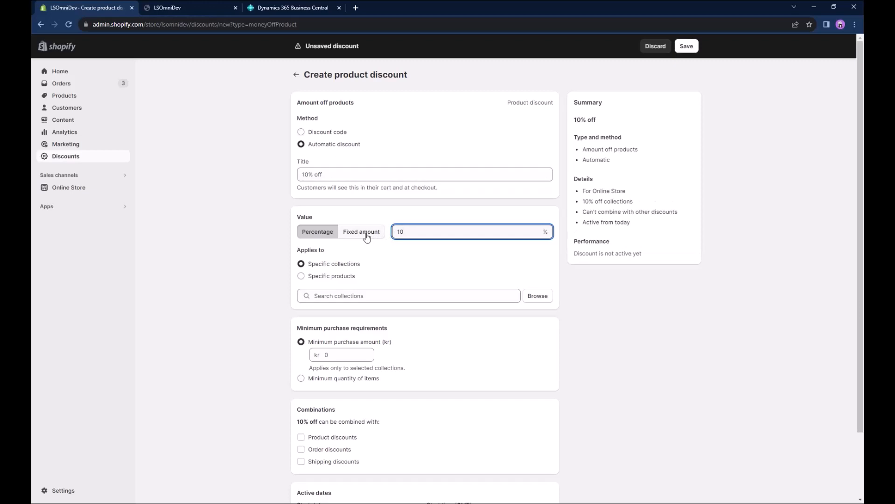
pyautogui.moveTo(337, 258)
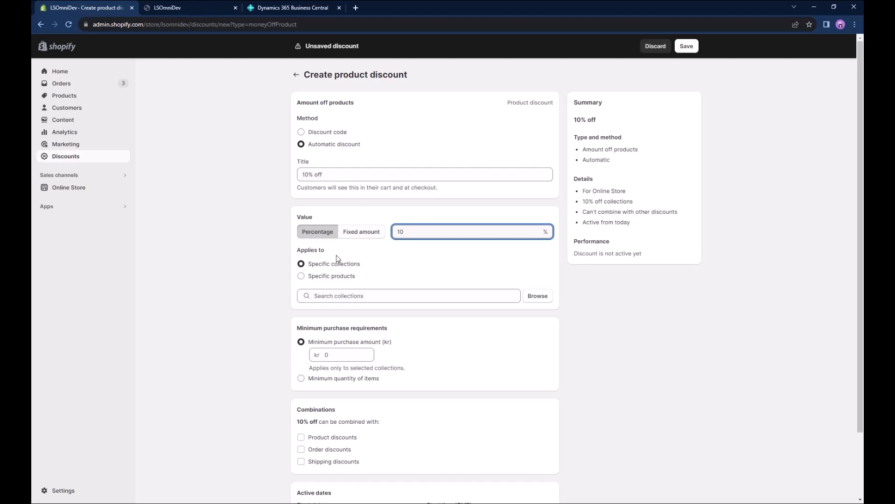
pyautogui.moveTo(324, 277)
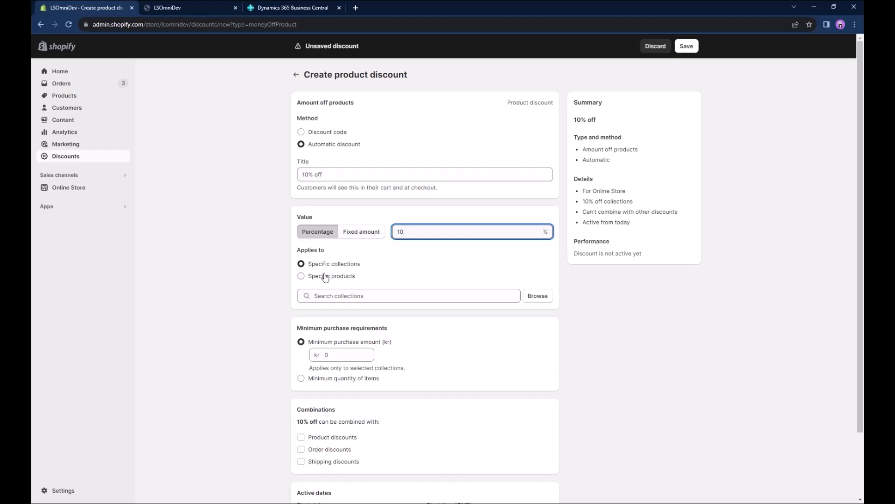
# Restrict the discount to the specific product Acne free face wash.
pyautogui.click(300, 276)
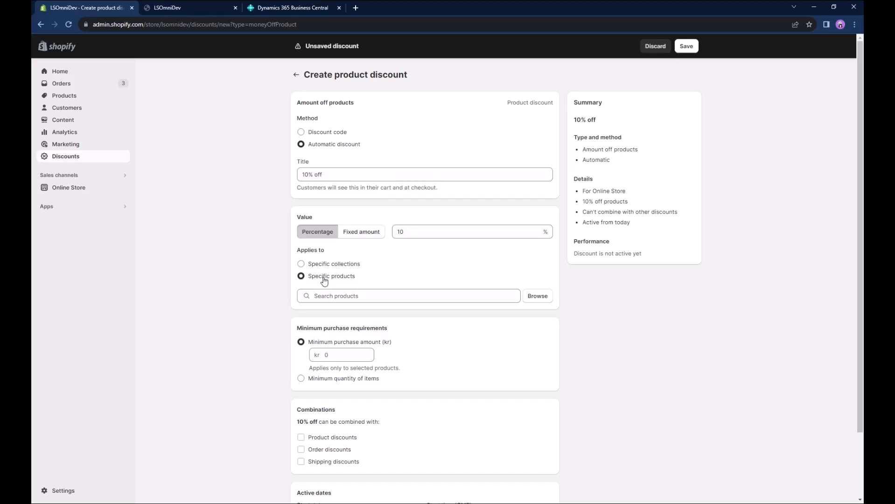
pyautogui.click(407, 295)
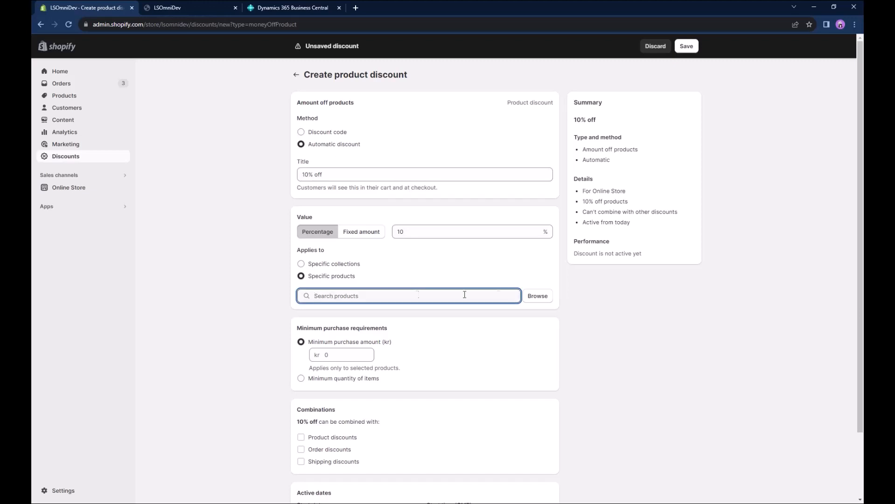
pyautogui.click(537, 296)
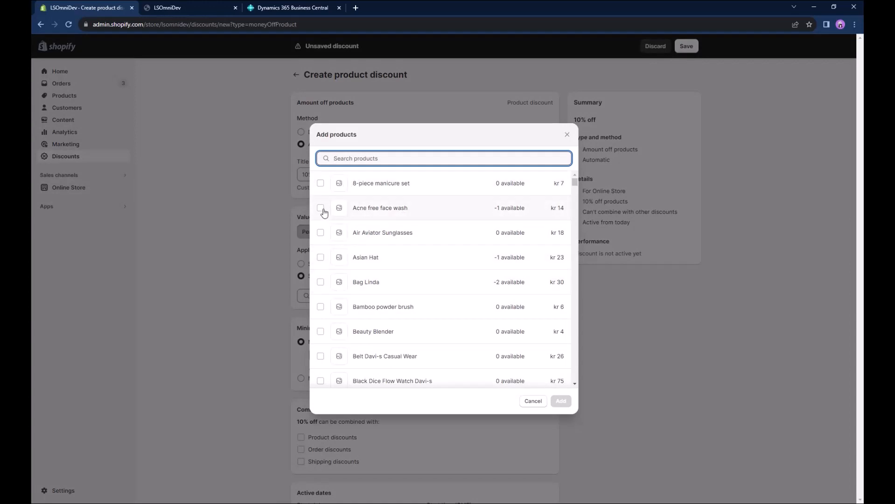
pyautogui.click(320, 208)
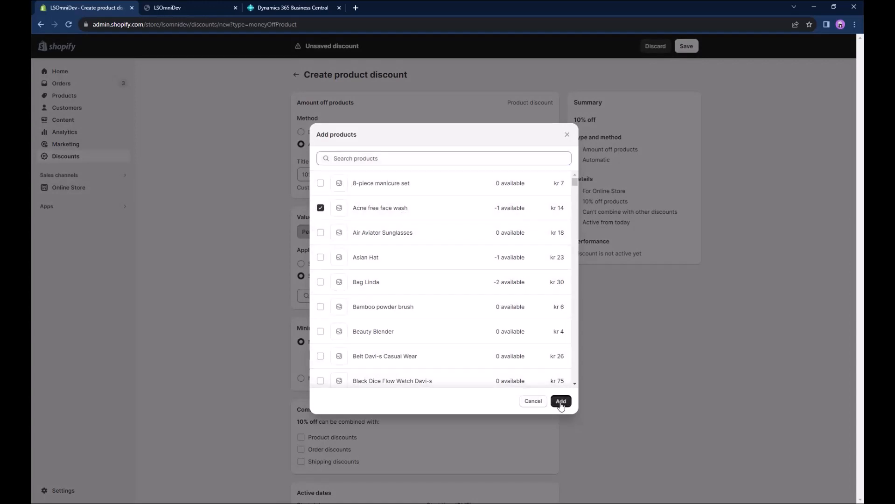
pyautogui.click(560, 401)
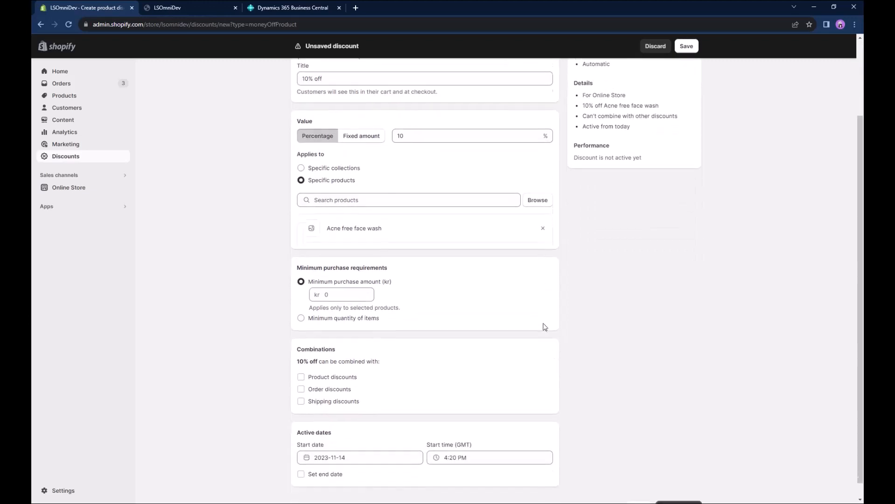
# Require a minimum of one item and enable an end date for the discount.
pyautogui.scroll(-3)
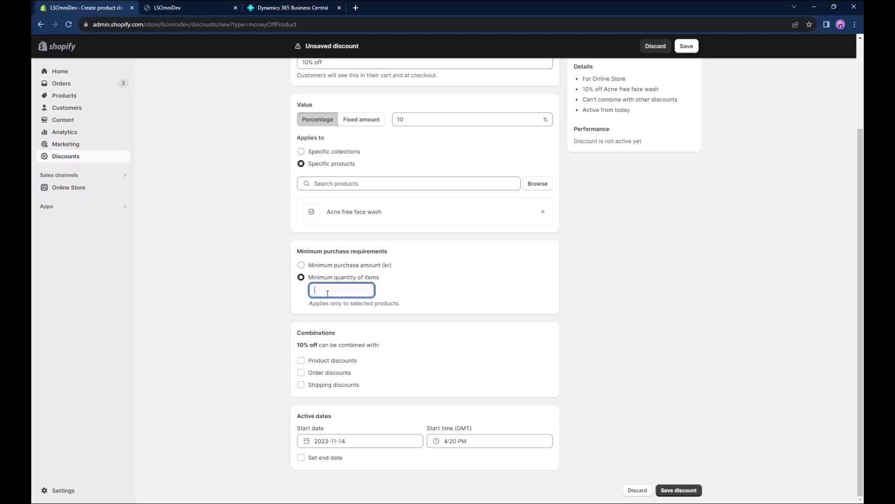
pyautogui.write('1')
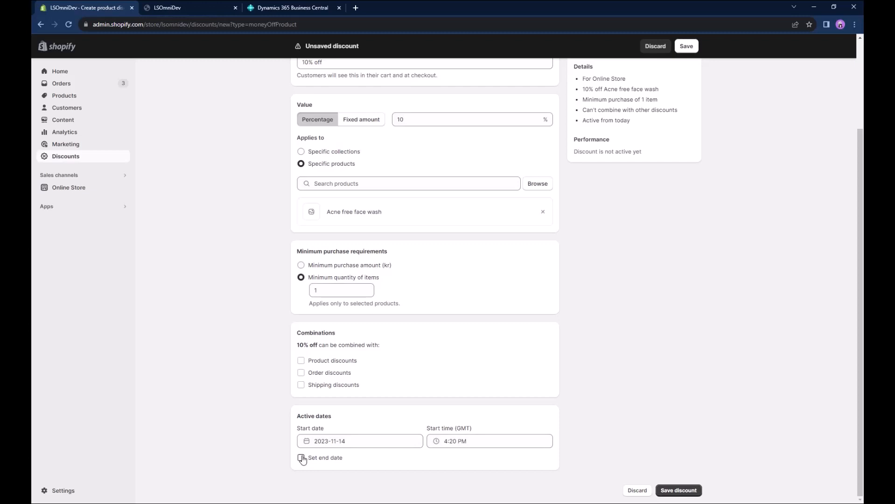
pyautogui.click(301, 457)
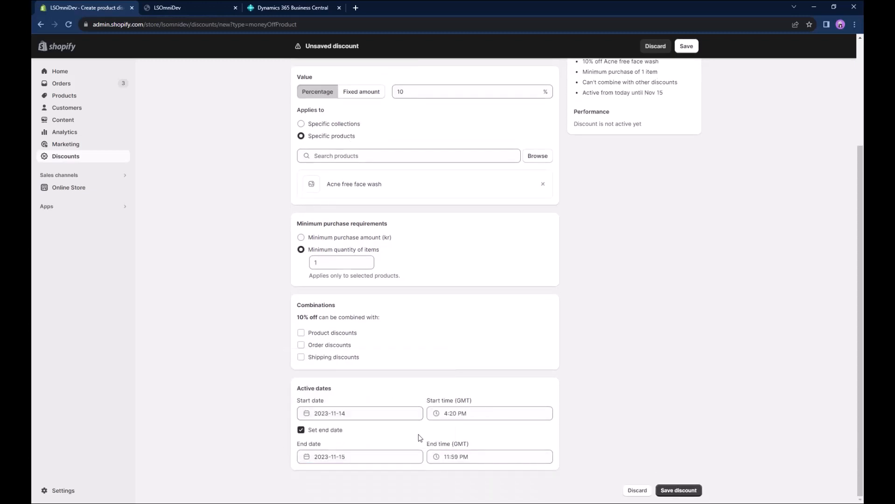
# Set the end time to 4:30 PM and save the discount.
pyautogui.click(490, 456)
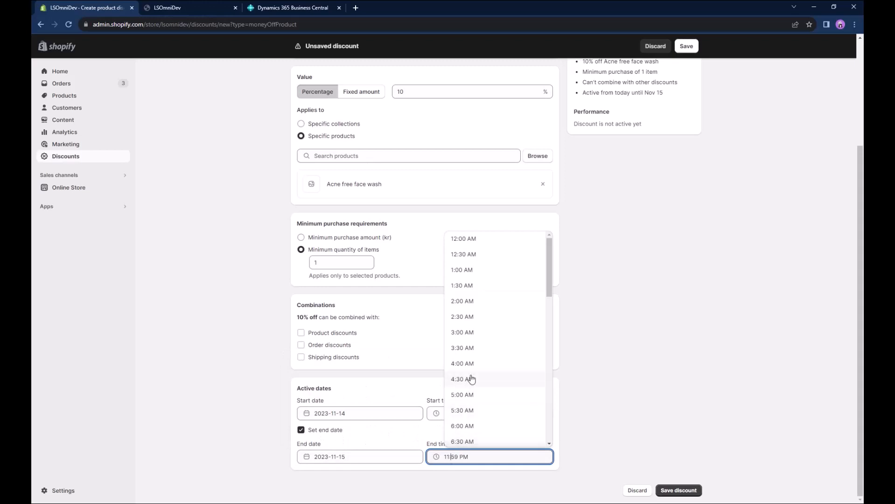
pyautogui.scroll(-3)
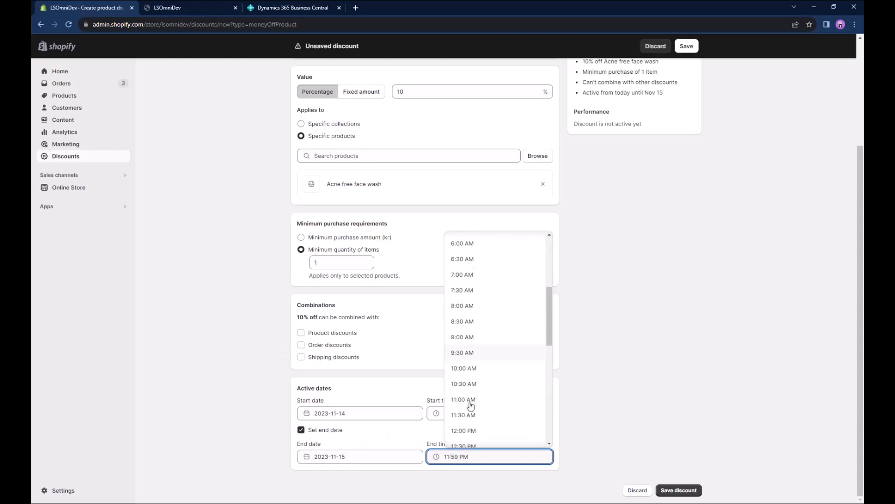
pyautogui.scroll(-3)
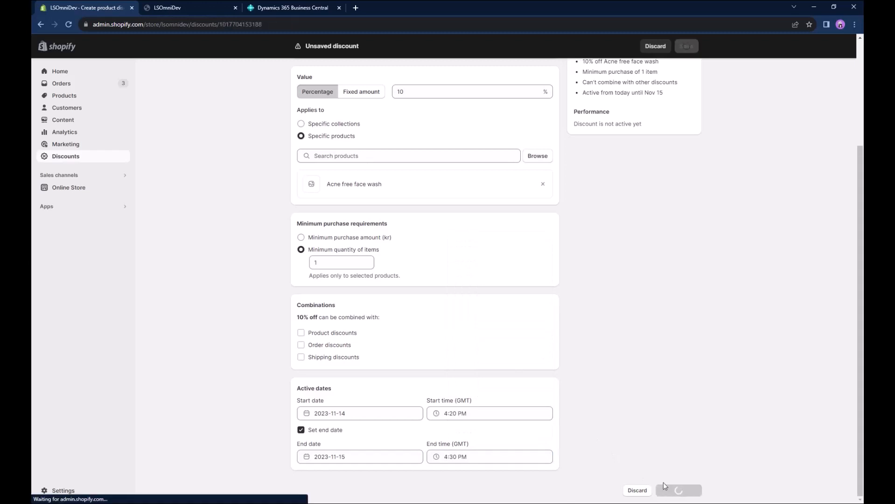
pyautogui.click(686, 45)
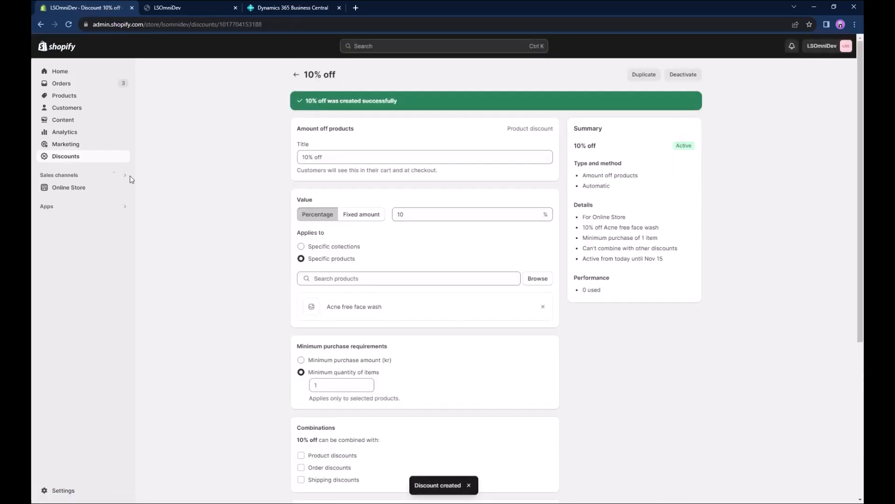
pyautogui.click(179, 8)
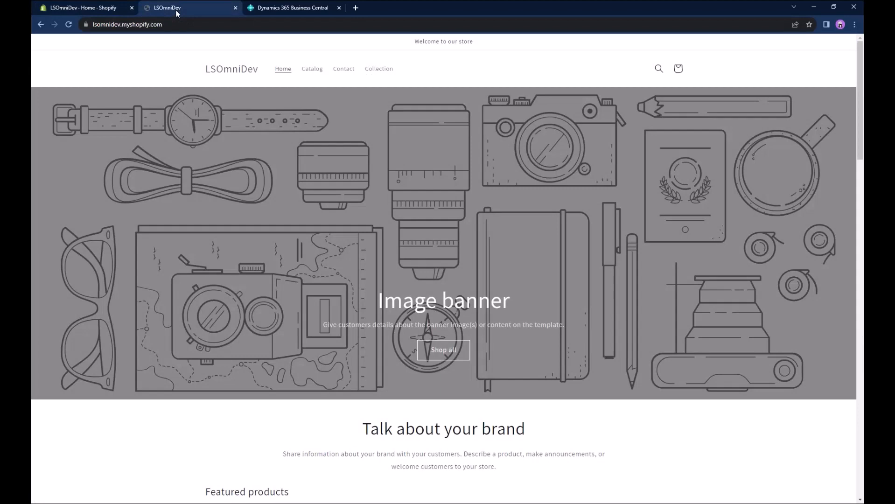
pyautogui.click(312, 69)
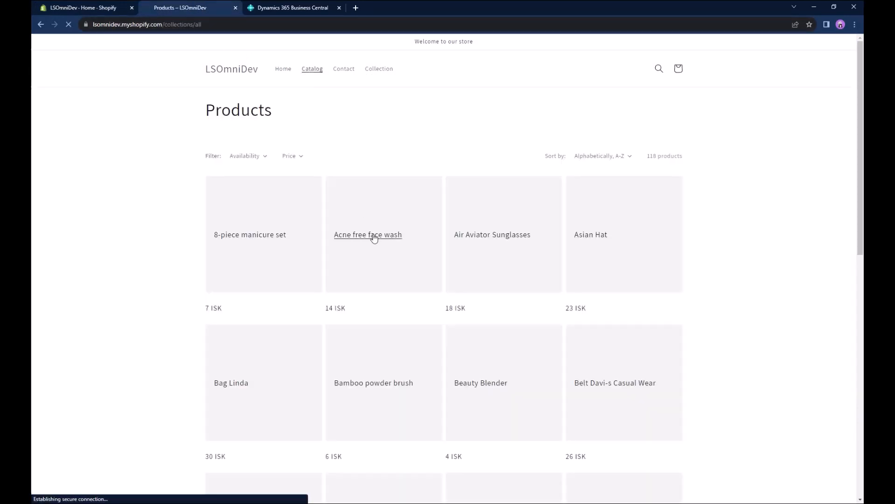
pyautogui.click(367, 235)
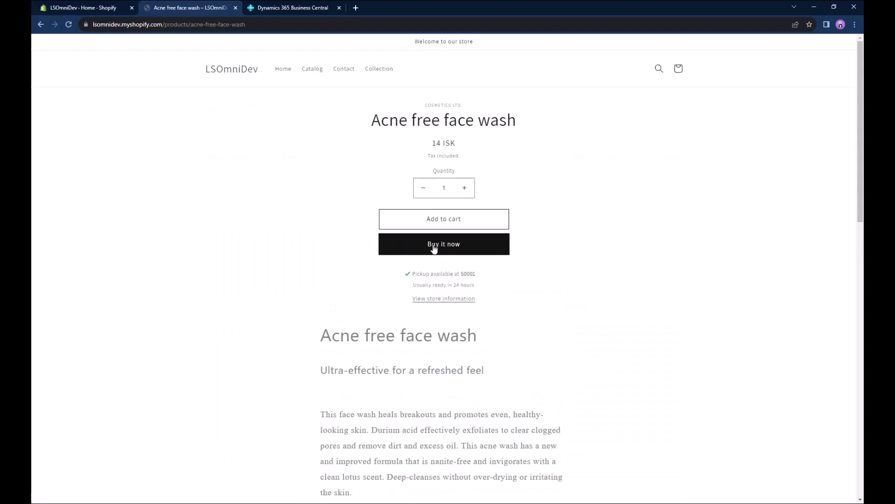
pyautogui.click(443, 244)
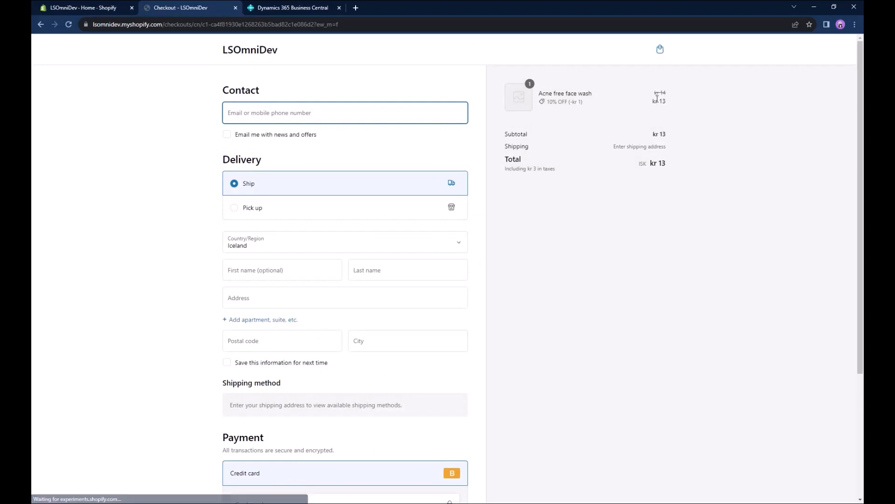
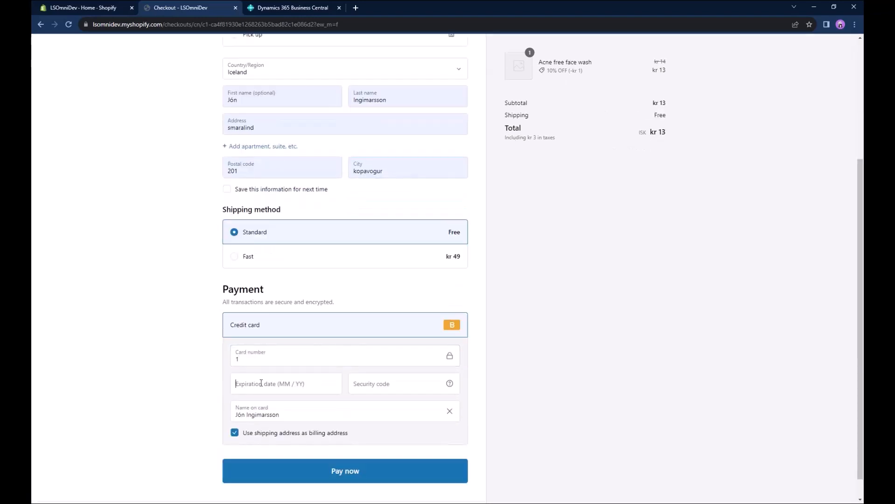
pyautogui.click(345, 471)
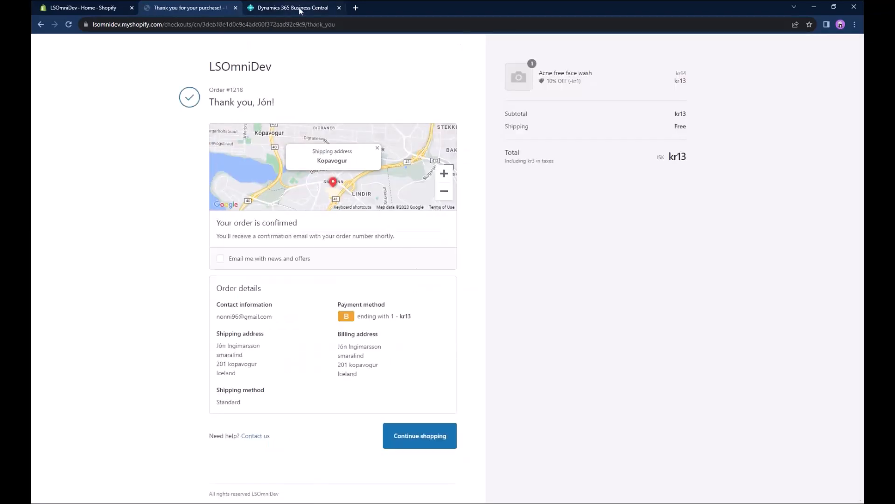
# Pull Shopify orders through Shopify Administration's Actions > Pull > Orders, then close it.
pyautogui.click(292, 8)
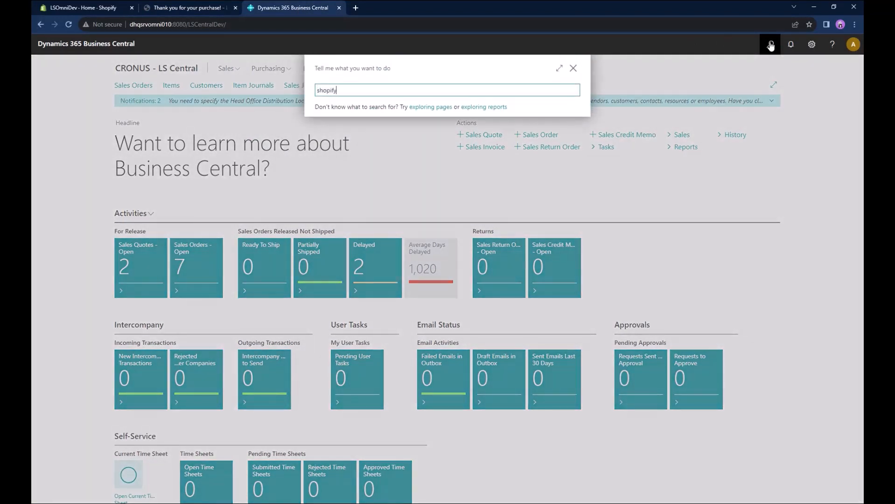
pyautogui.write('shopify')
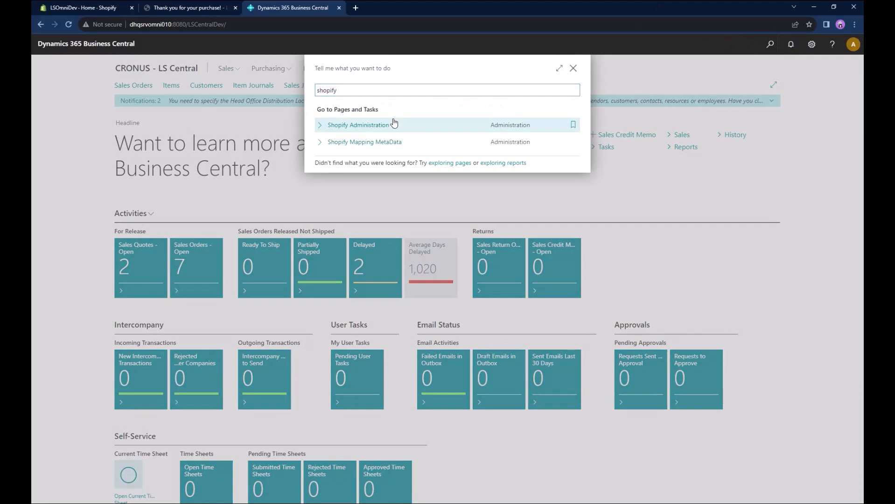
pyautogui.click(359, 125)
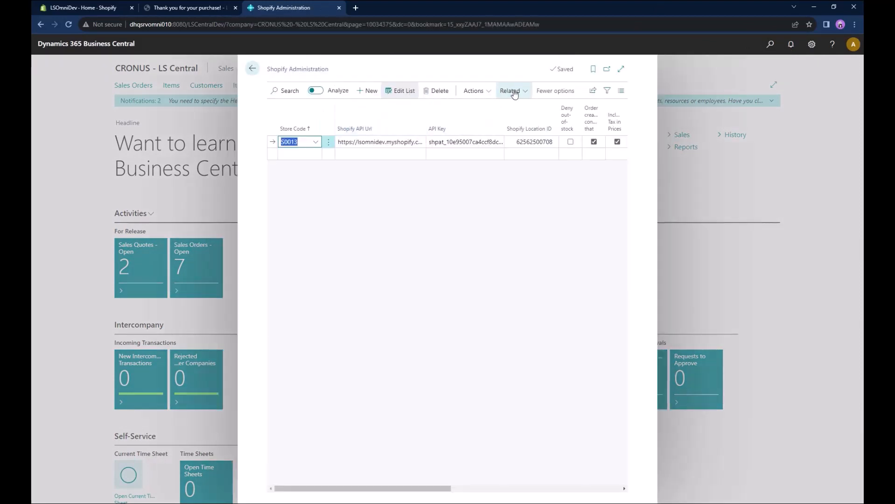
pyautogui.click(473, 90)
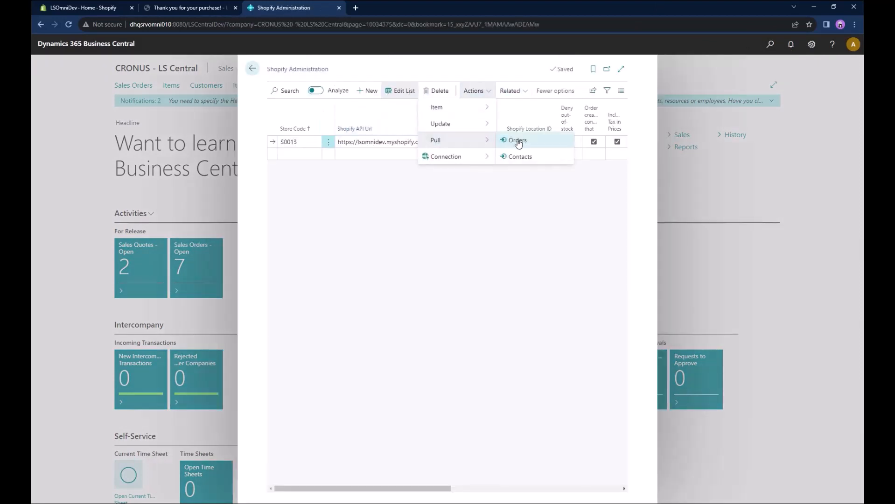
pyautogui.click(517, 140)
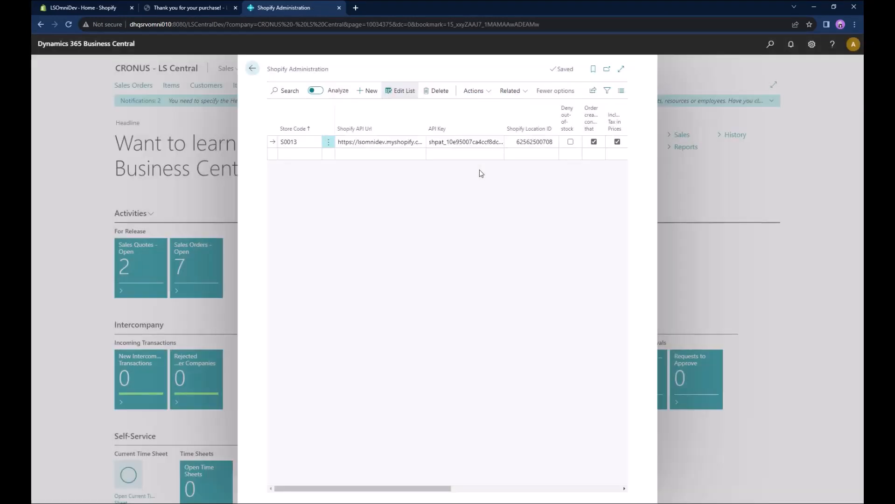
pyautogui.click(252, 68)
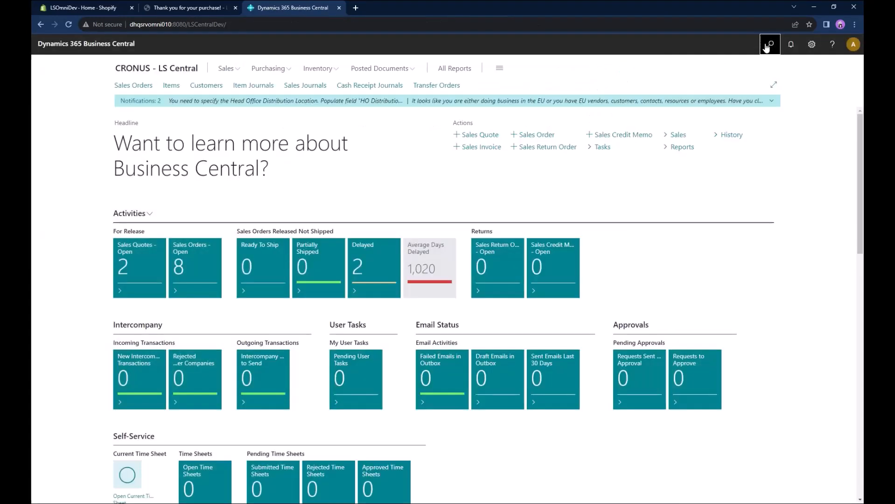
# Open customer order CO000007 from Customer Orders to check its 1.00 discount.
pyautogui.click(770, 44)
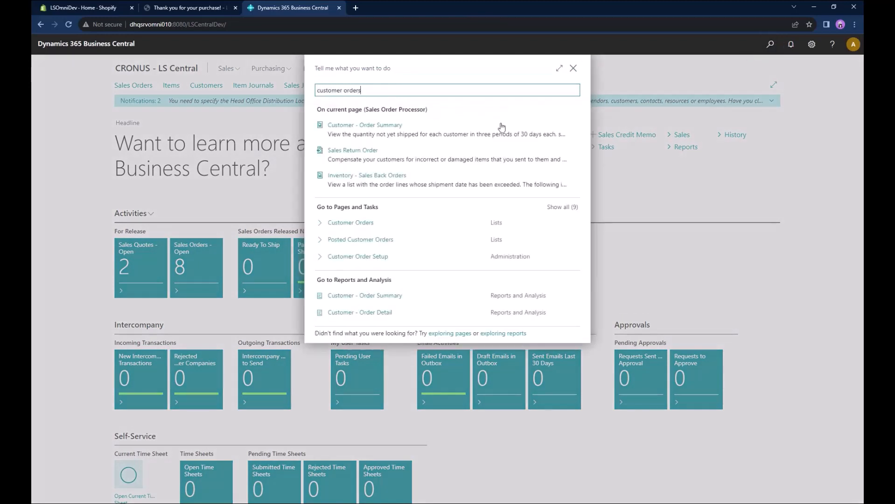
pyautogui.click(350, 223)
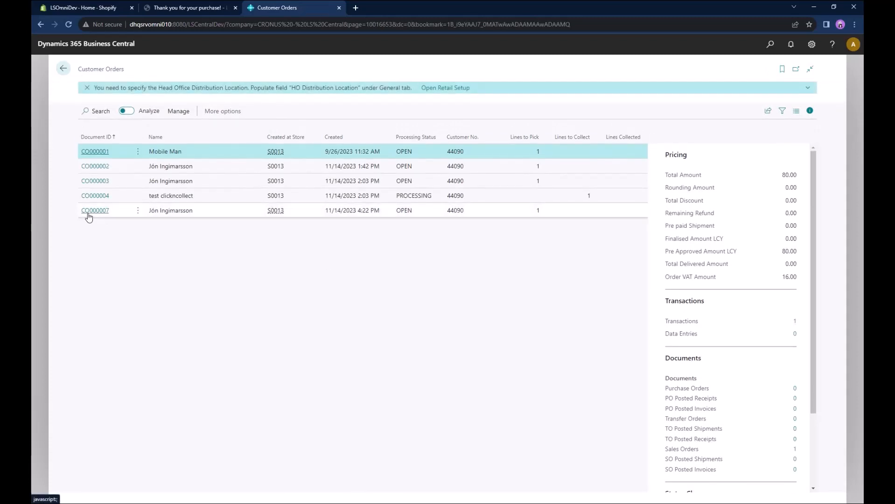
pyautogui.click(95, 211)
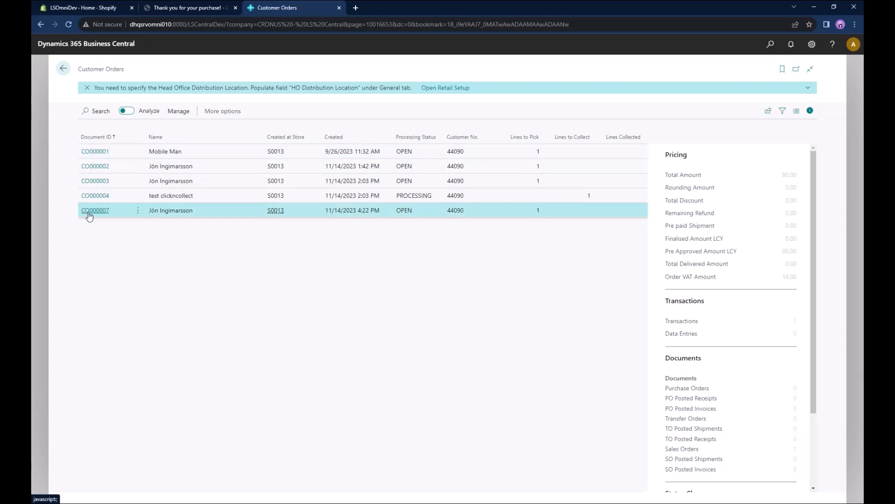
pyautogui.click(95, 210)
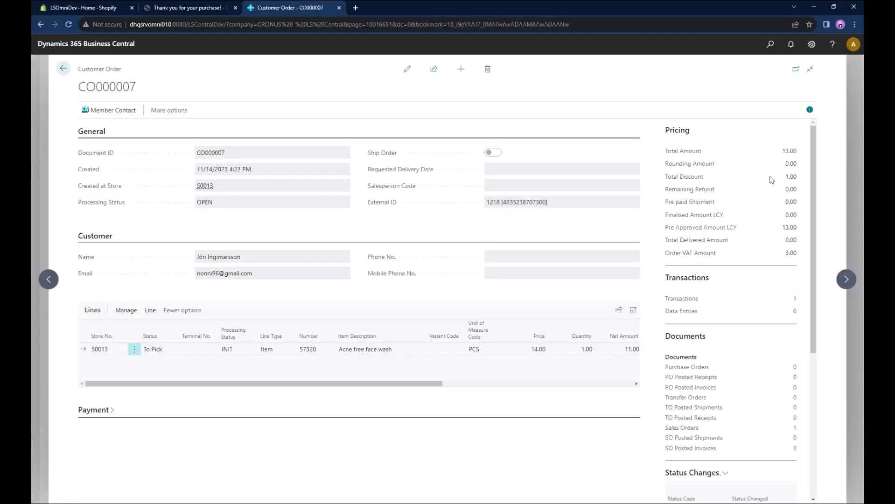
pyautogui.moveTo(695, 187)
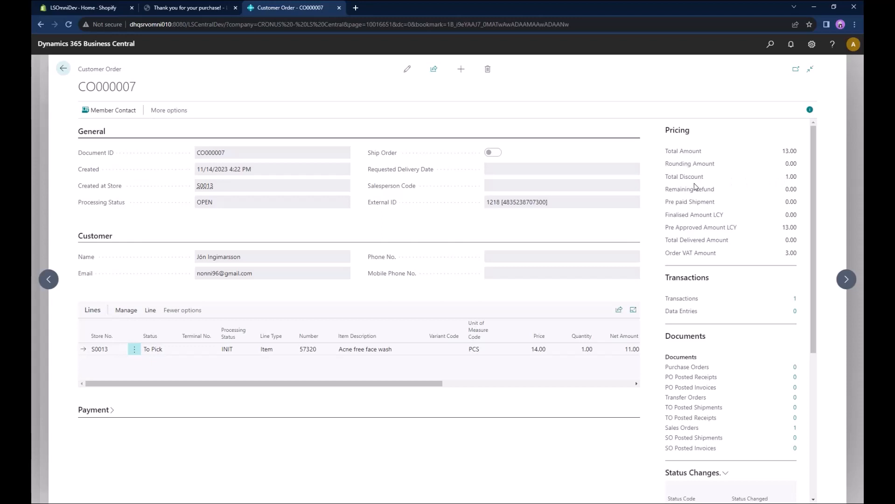
pyautogui.moveTo(692, 183)
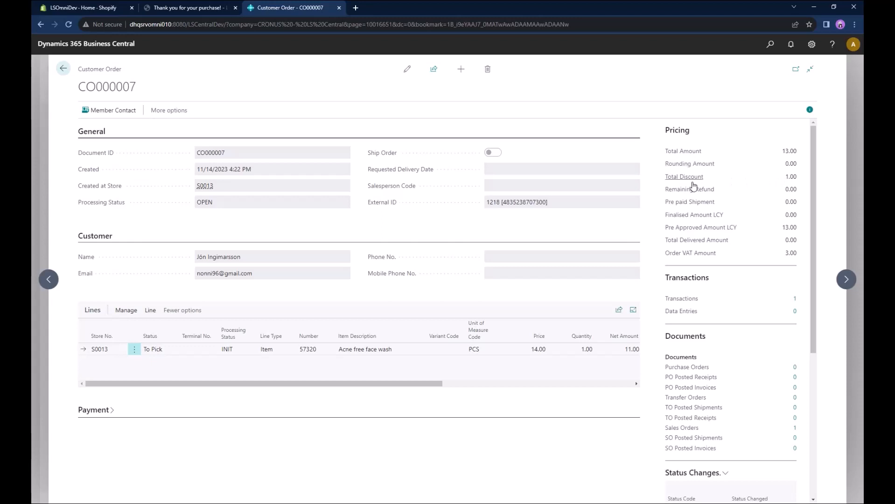